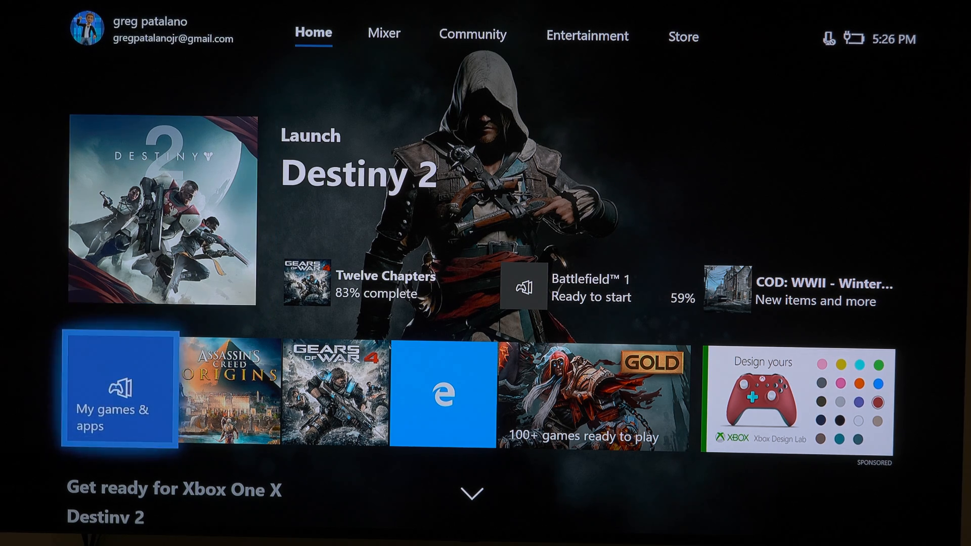
# Browse the Community and Store hubs, then bring up the guide.
pyautogui.click(473, 34)
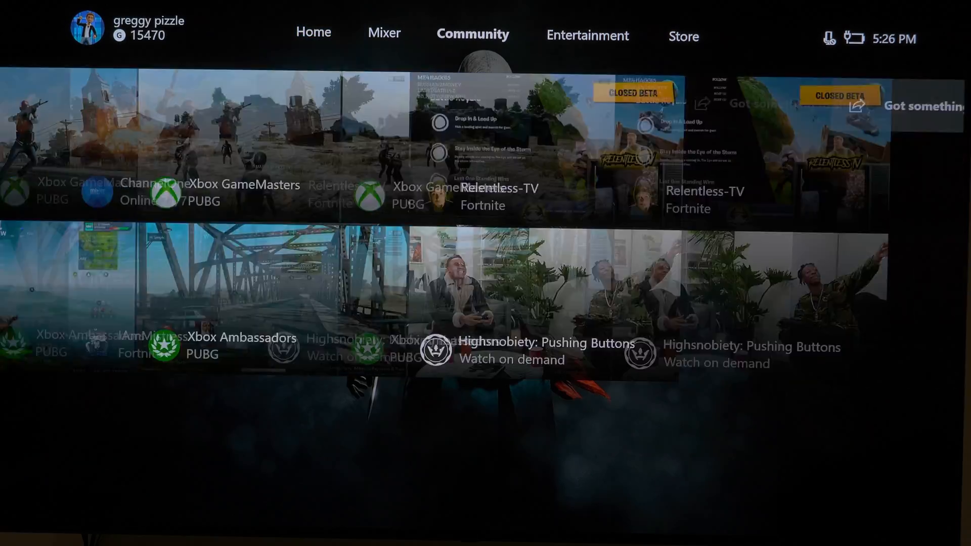
pyautogui.click(683, 36)
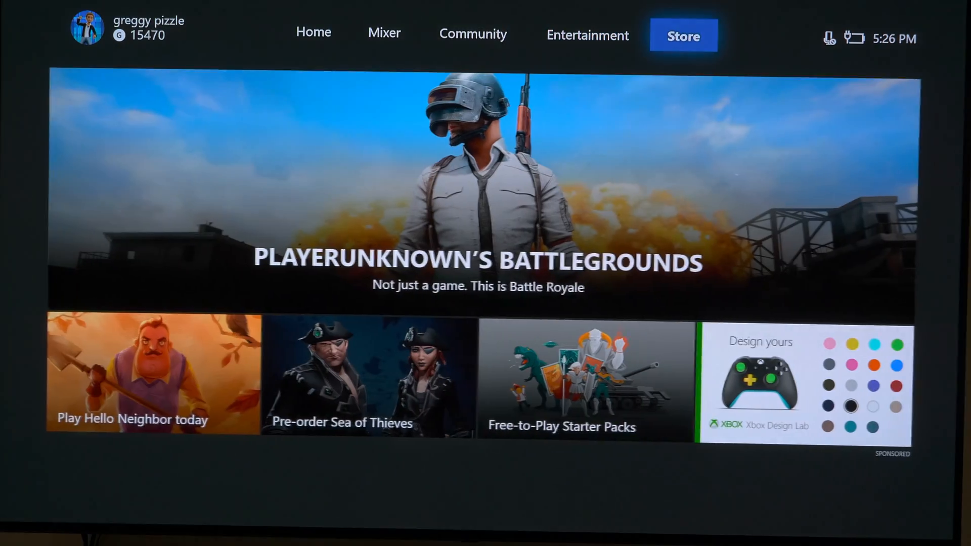
pyautogui.scroll(-3)
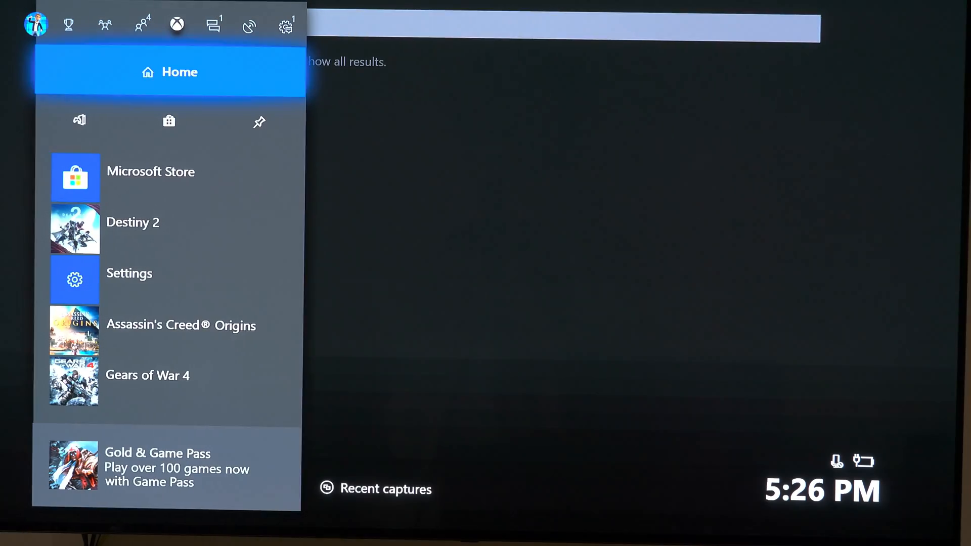
# Check audio output uses Dolby Atmos bitstream format in Settings, then return Home.
pyautogui.click(248, 25)
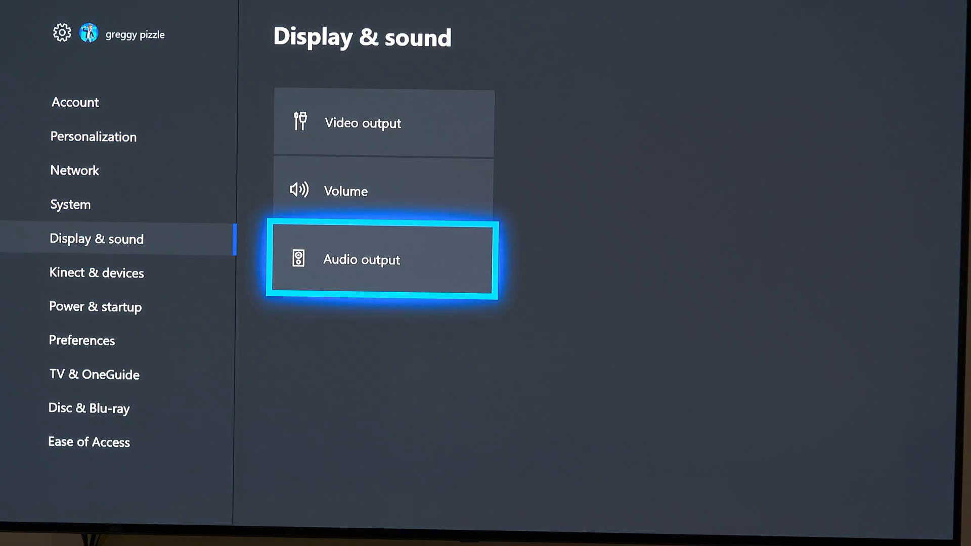
pyautogui.click(380, 259)
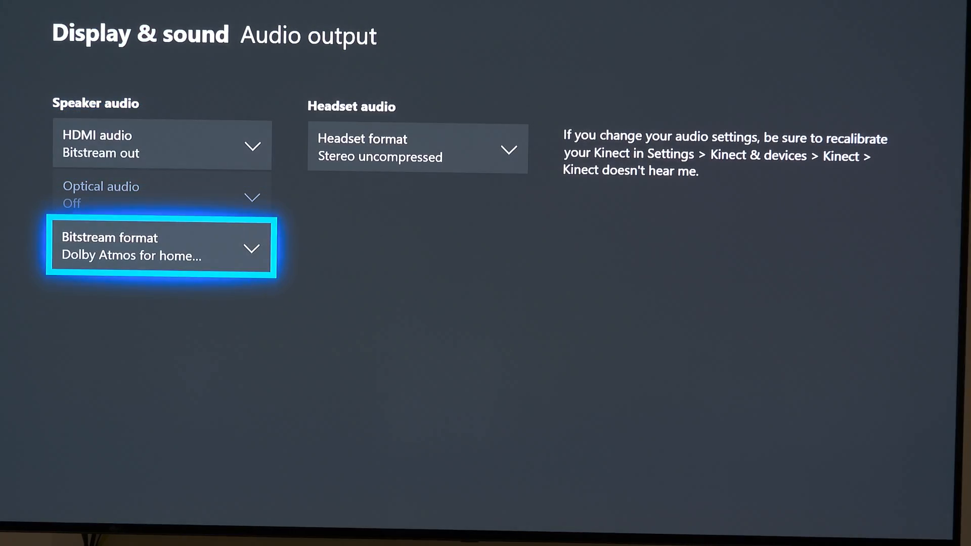
pyautogui.click(161, 246)
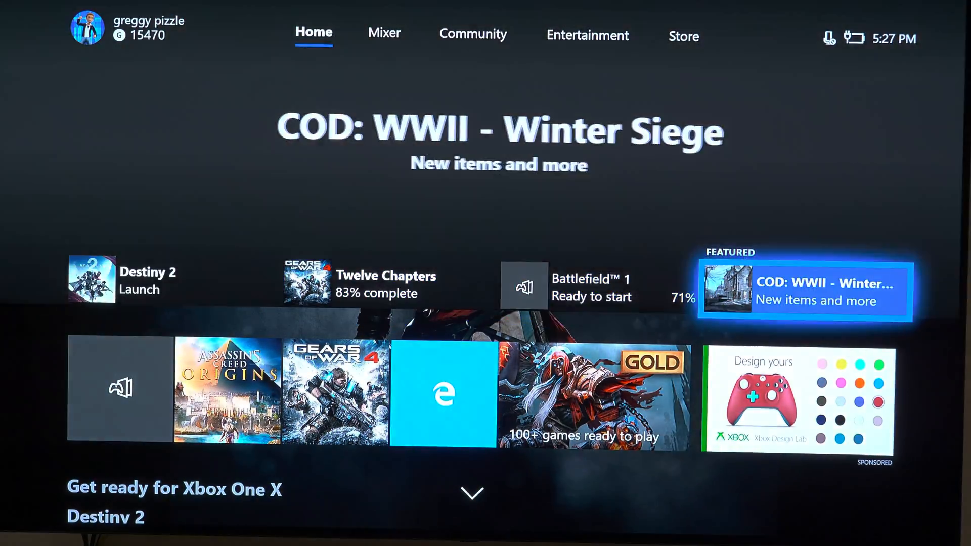
# Browse the Mixer and Entertainment hubs and start a console search.
pyautogui.click(384, 32)
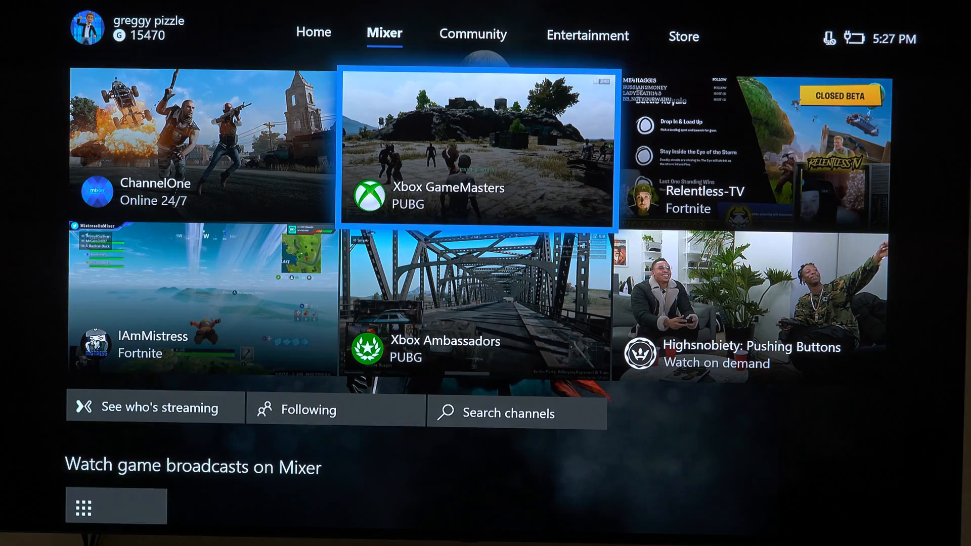
pyautogui.click(587, 34)
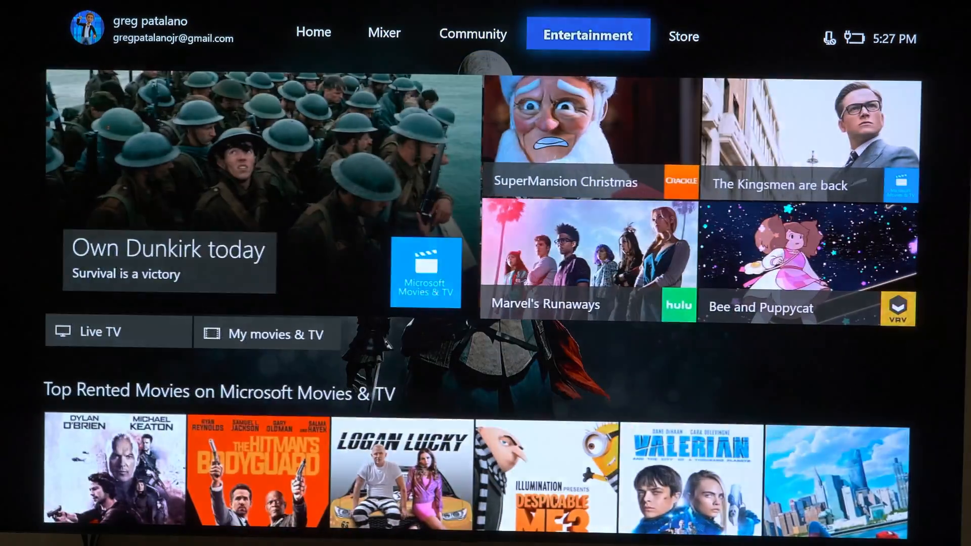
pyautogui.click(683, 36)
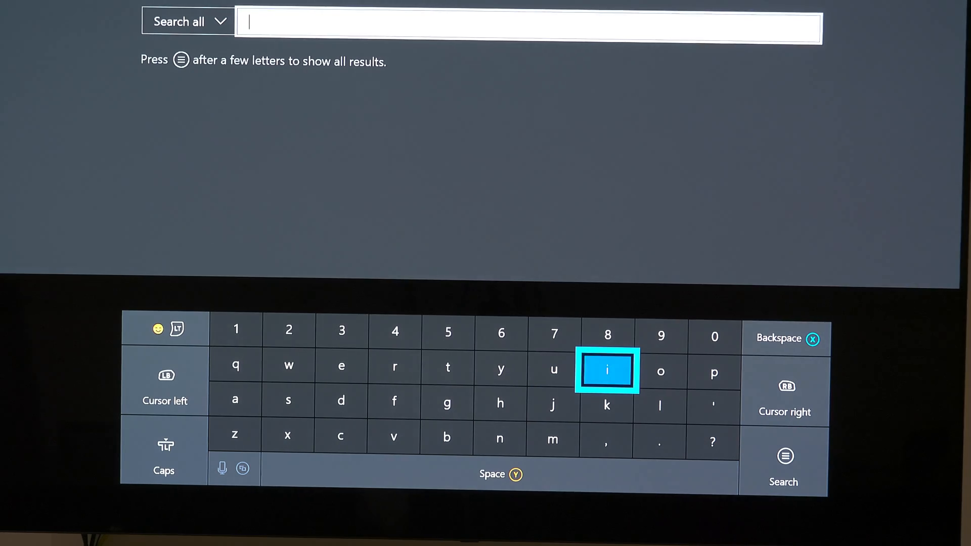
# Search 'insi' and select Xbox Insider Hub from the results.
pyautogui.click(607, 370)
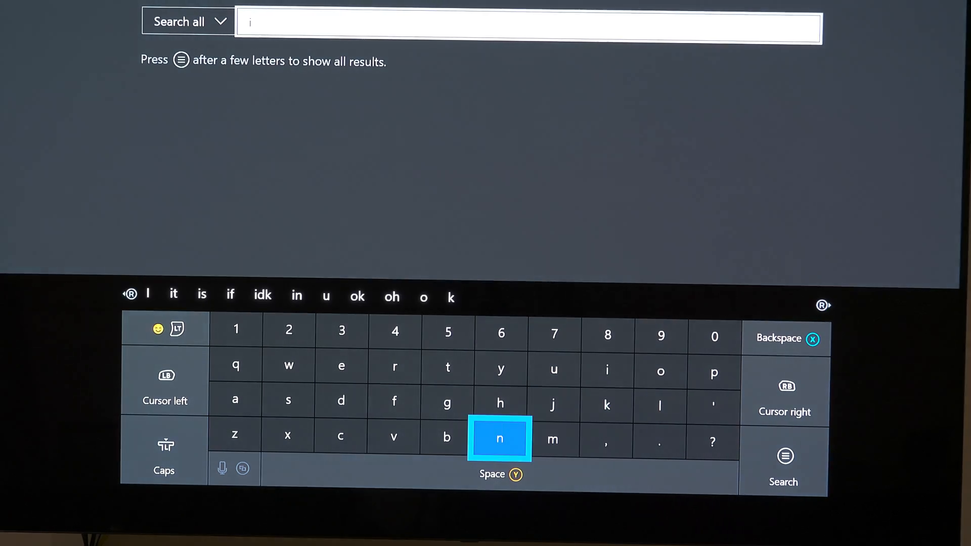
pyautogui.click(499, 438)
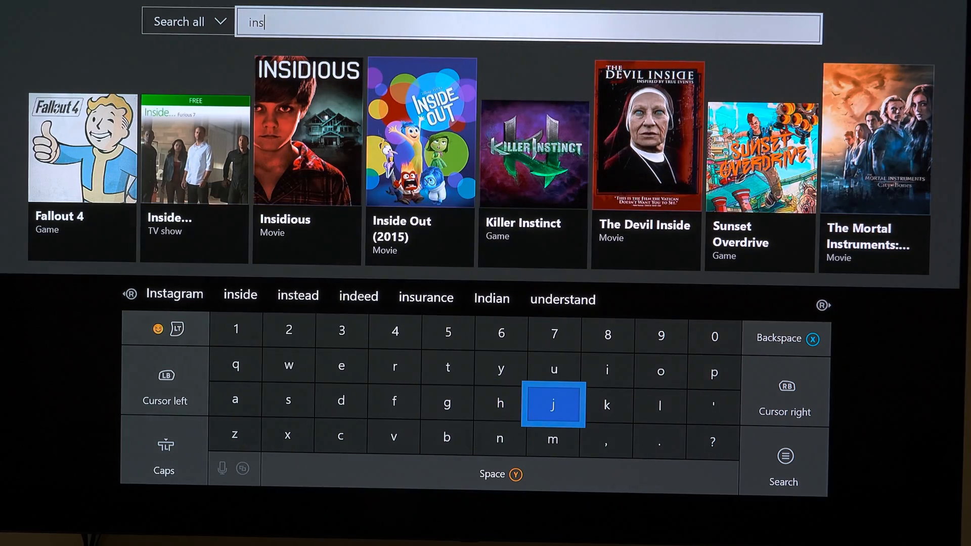
pyautogui.click(607, 370)
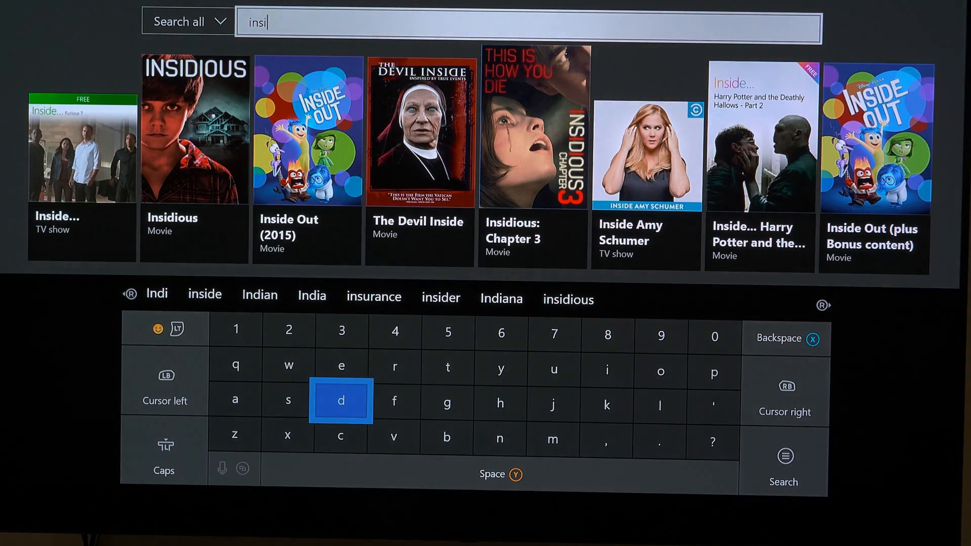
pyautogui.click(340, 401)
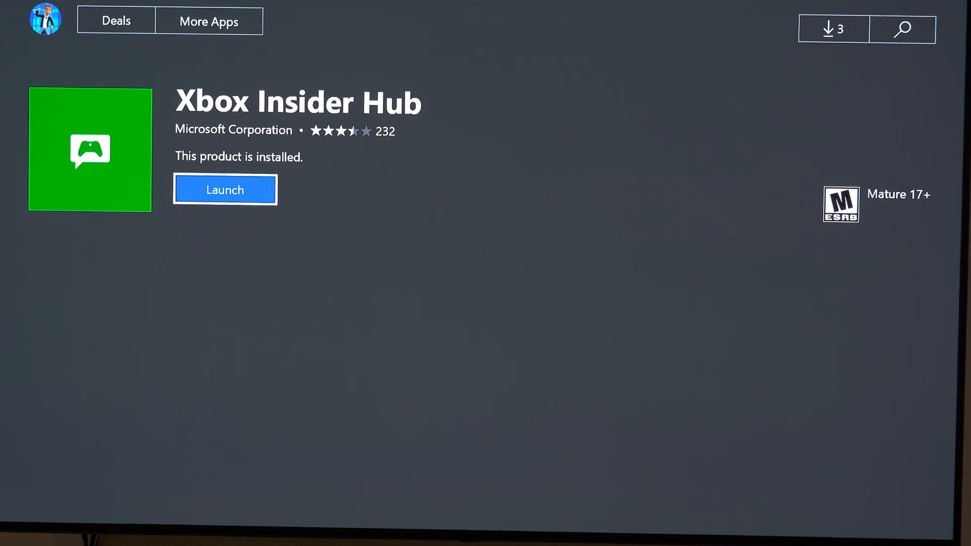
# Read the Xbox Insider Hub description and launch the app.
pyautogui.scroll(-3)
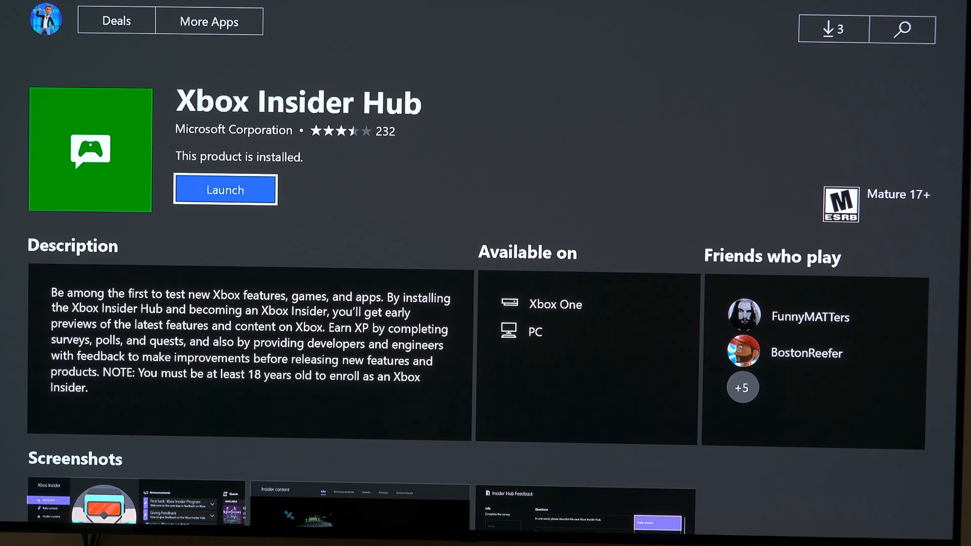
pyautogui.click(225, 190)
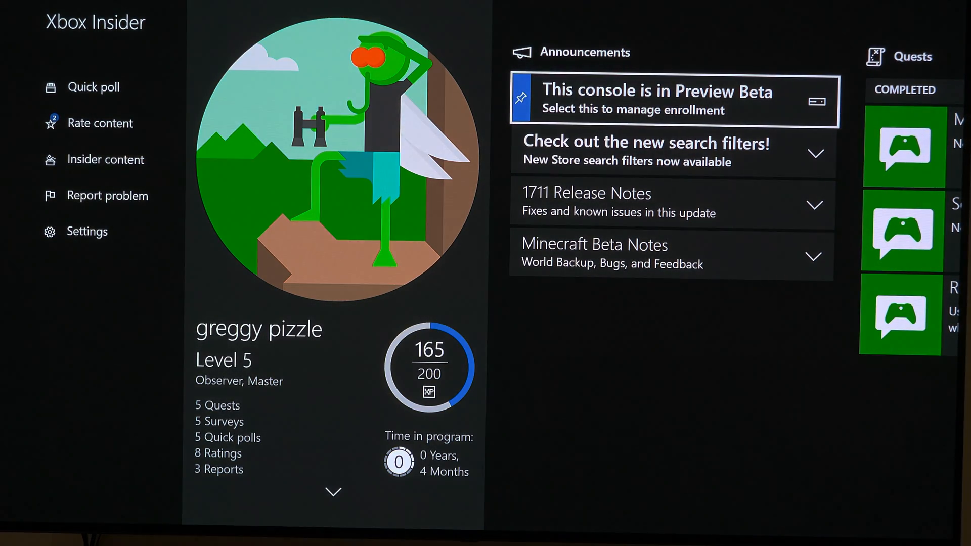
# Keep this console enrolled in the Xbox One Update Preview Beta ring.
pyautogui.click(106, 159)
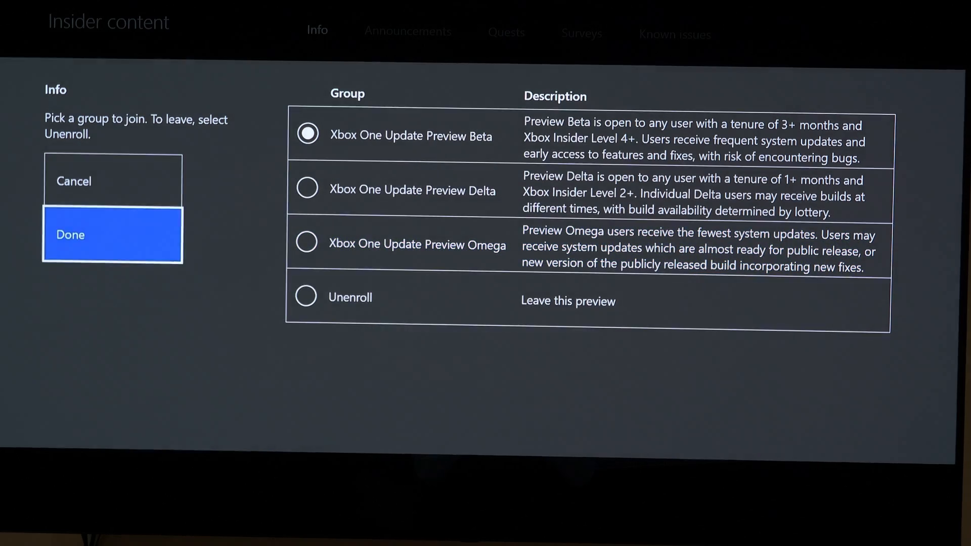
pyautogui.click(112, 234)
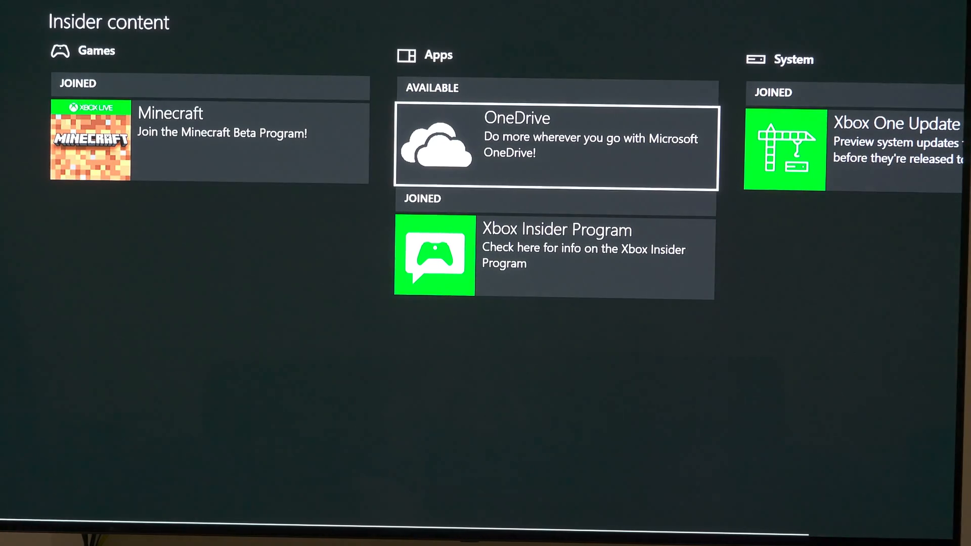
# Browse the Insider content list and return to the Xbox Insider home.
pyautogui.press('xbox')
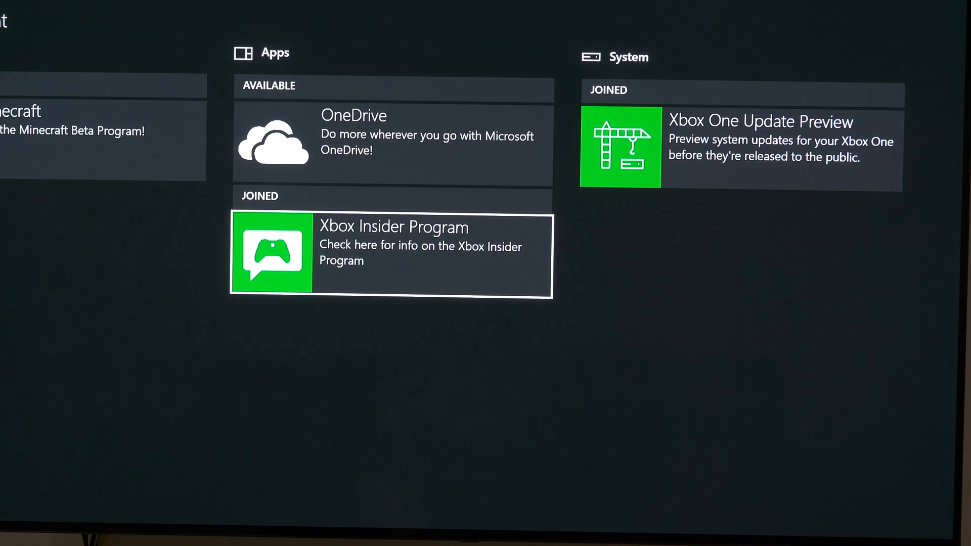
pyautogui.click(391, 255)
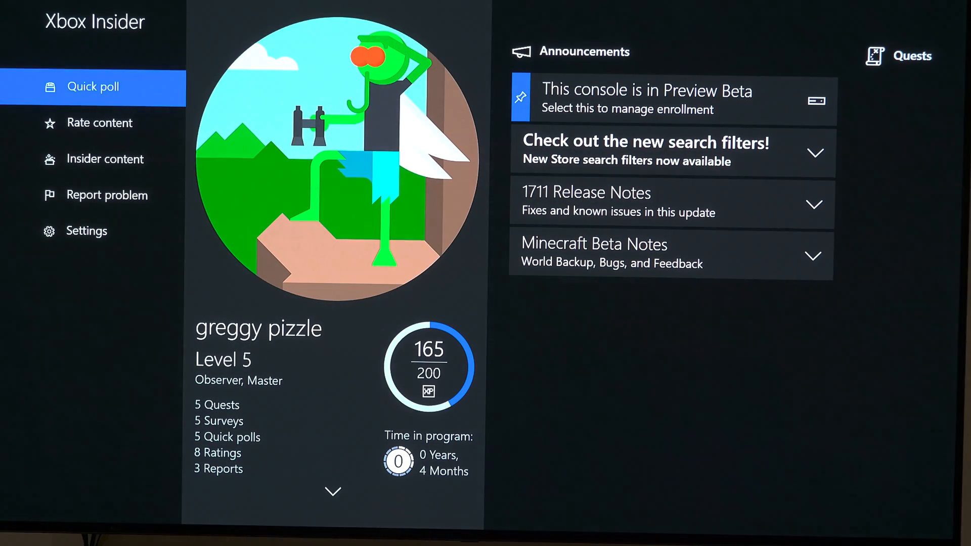